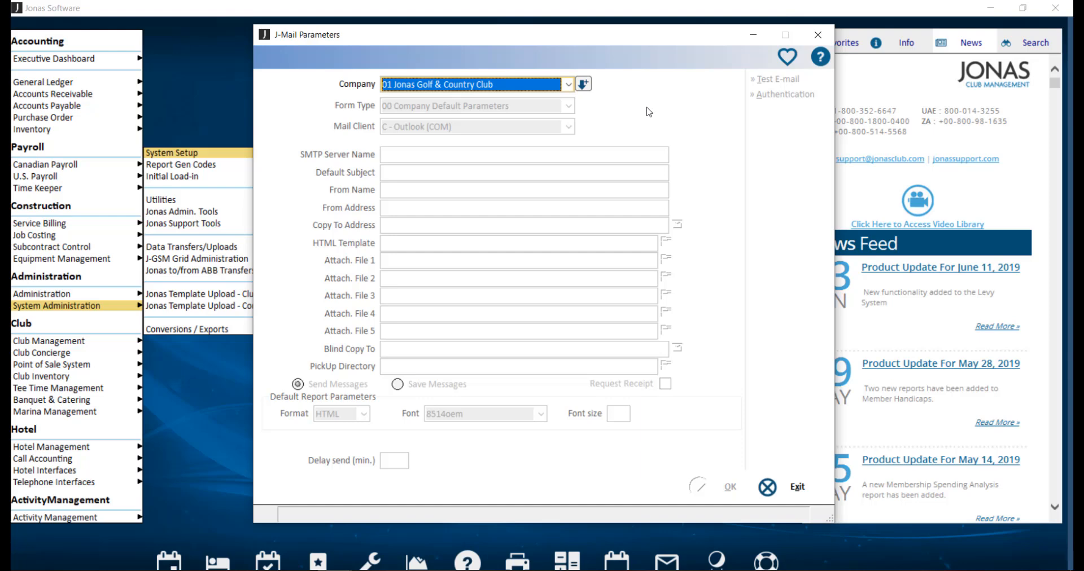
Set the J-Mail Parameters company to 00 Default Parameters.
click(568, 83)
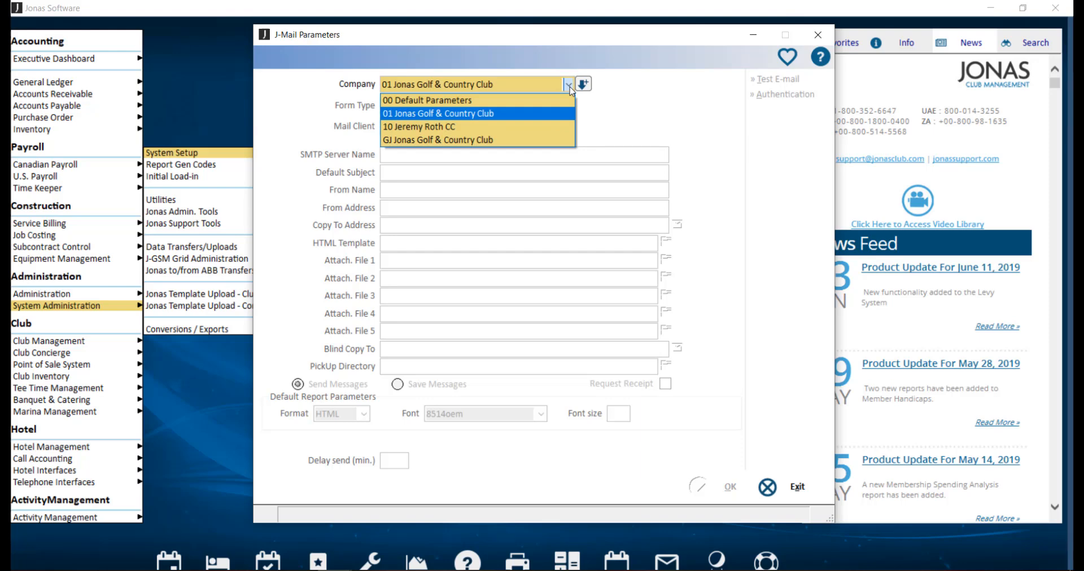
click(427, 100)
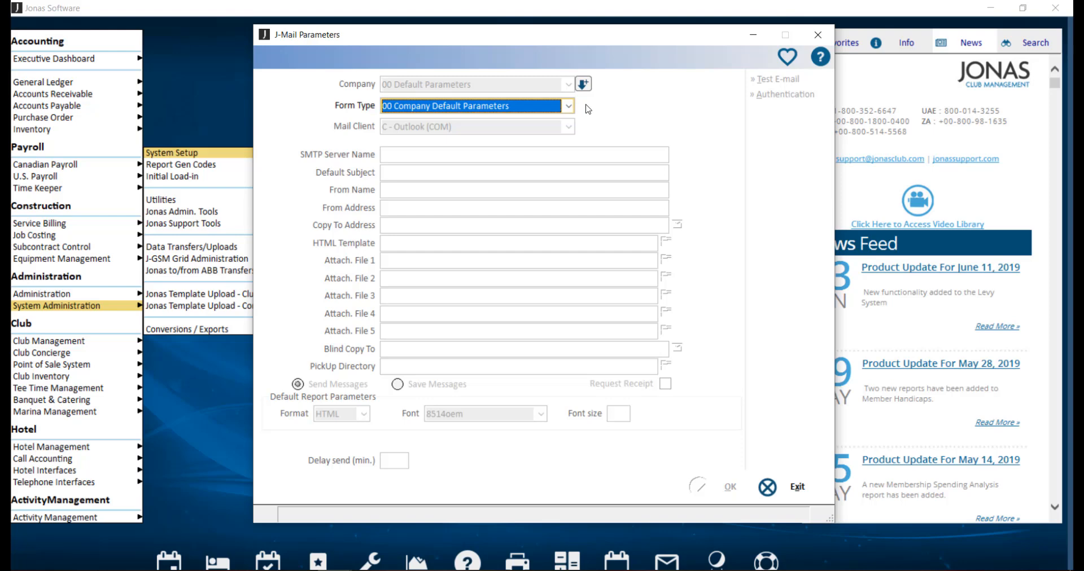
mouse_move(607, 84)
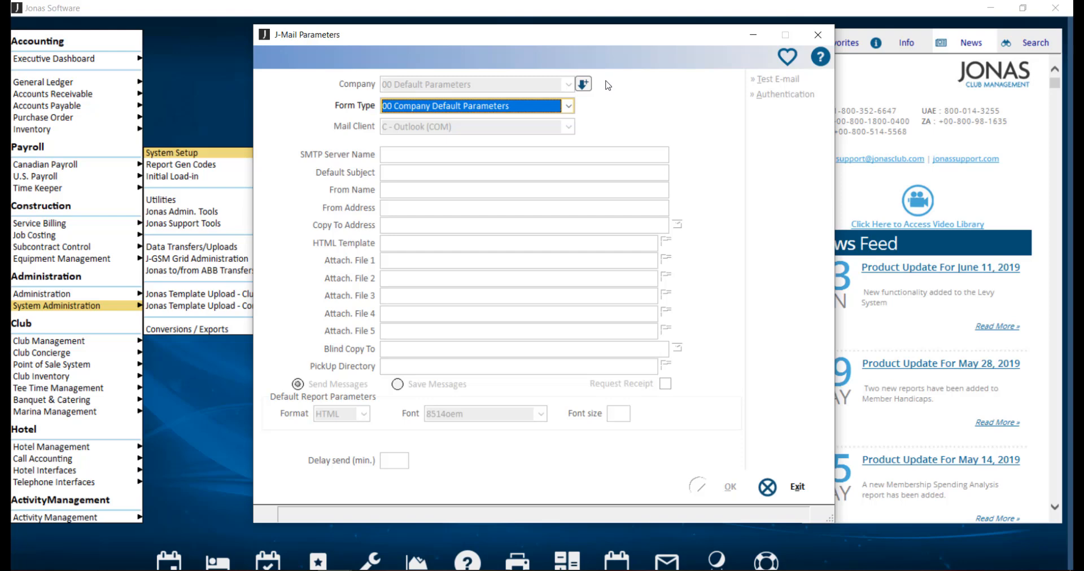
Load form type 00 Company Default Parameters, showing profile Jonas Club Email Services.
click(568, 107)
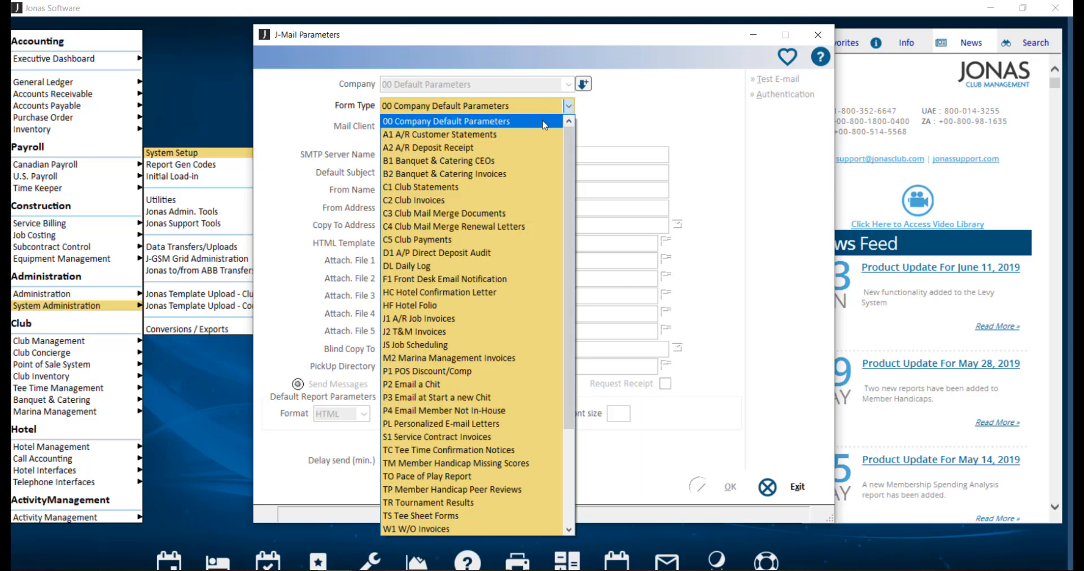
click(444, 120)
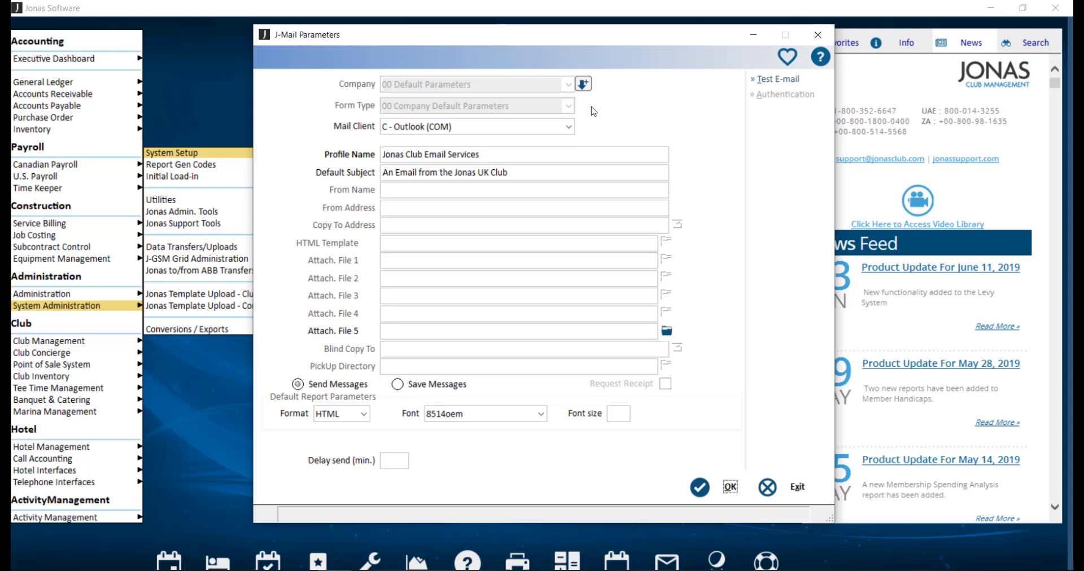
click(568, 126)
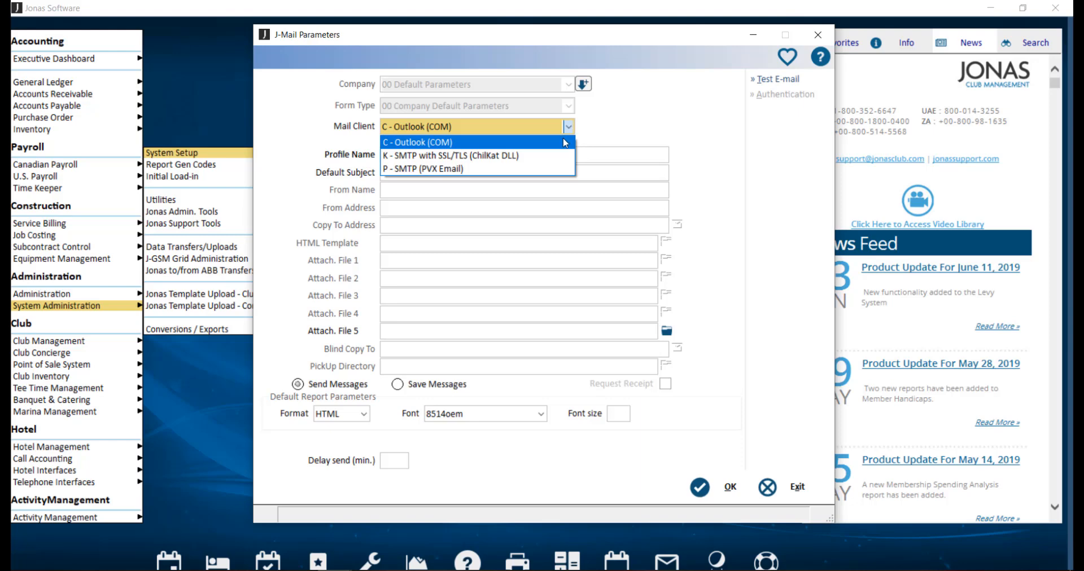
click(416, 142)
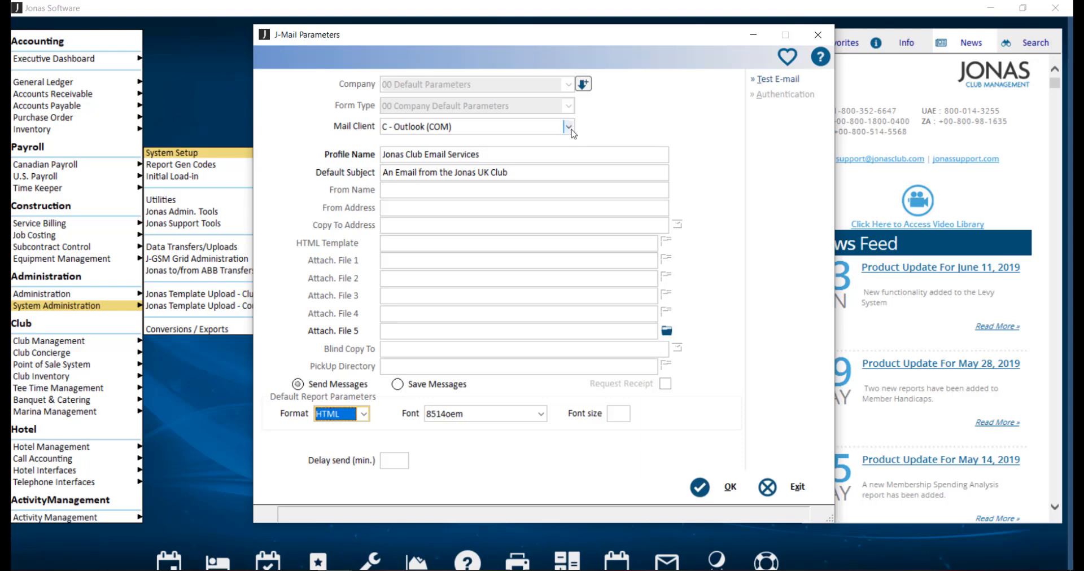
Show the available mail client choices, currently Outlook (COM).
click(568, 126)
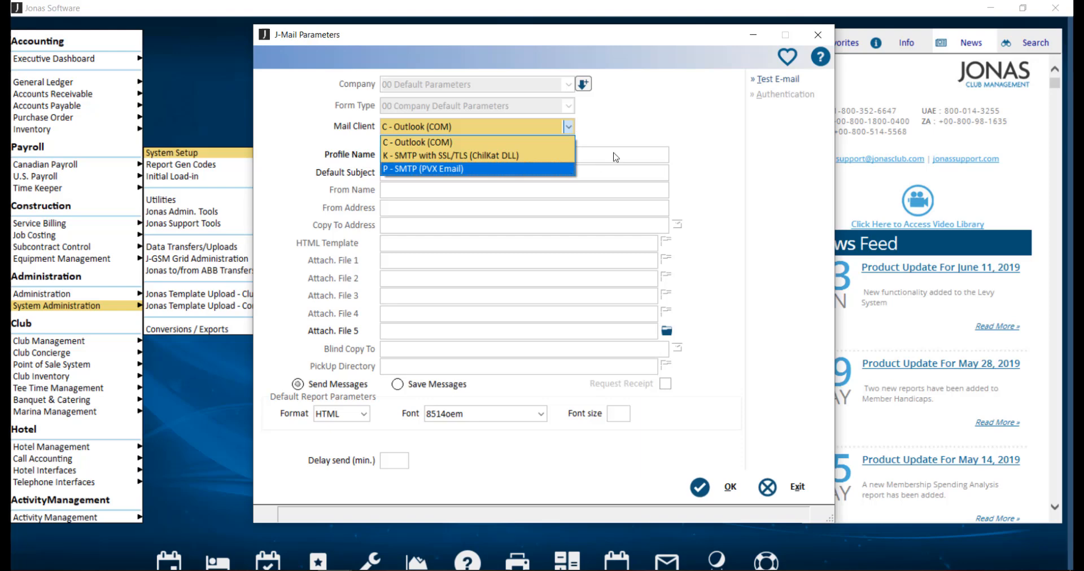
Dismiss the mail client list, keeping Outlook (COM) selected.
click(416, 142)
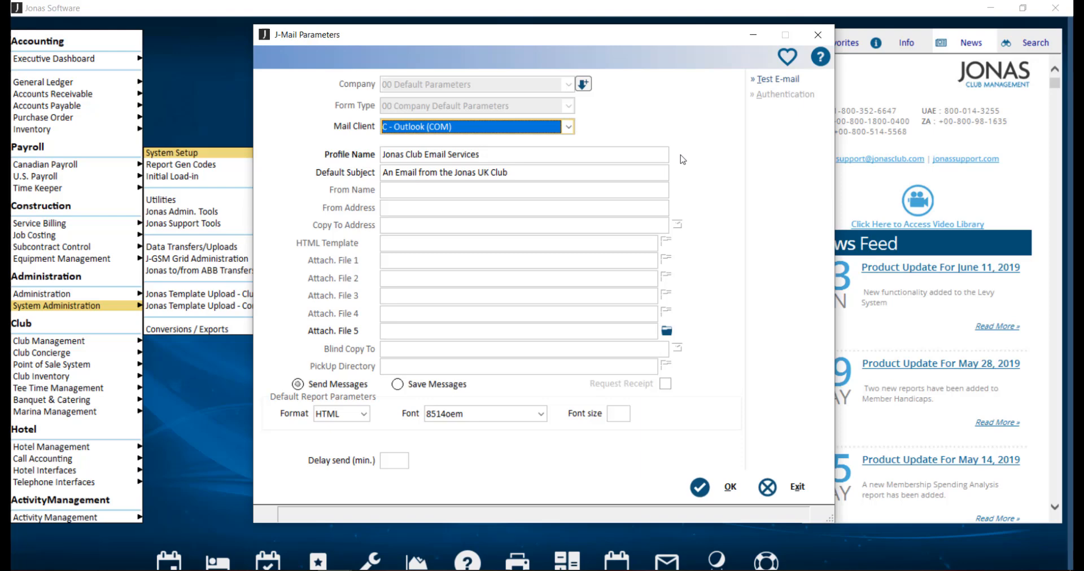
mouse_move(682, 175)
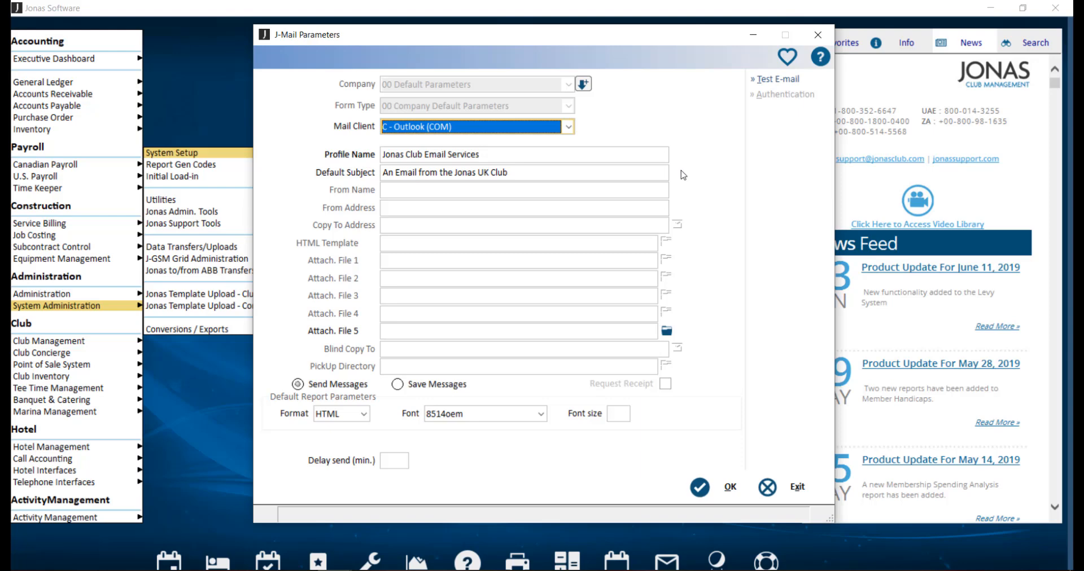
mouse_move(677, 177)
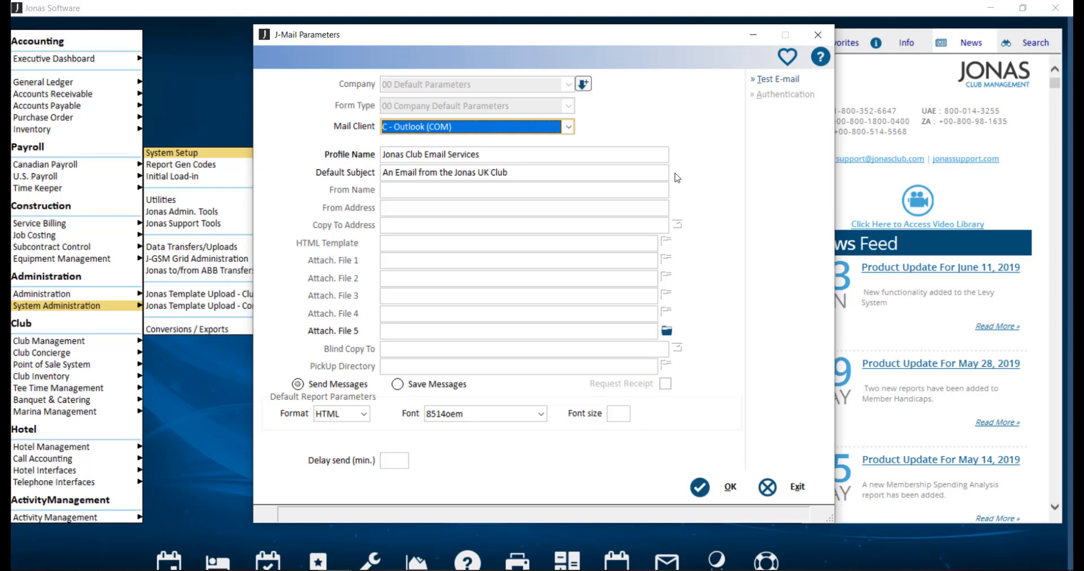
mouse_move(676, 185)
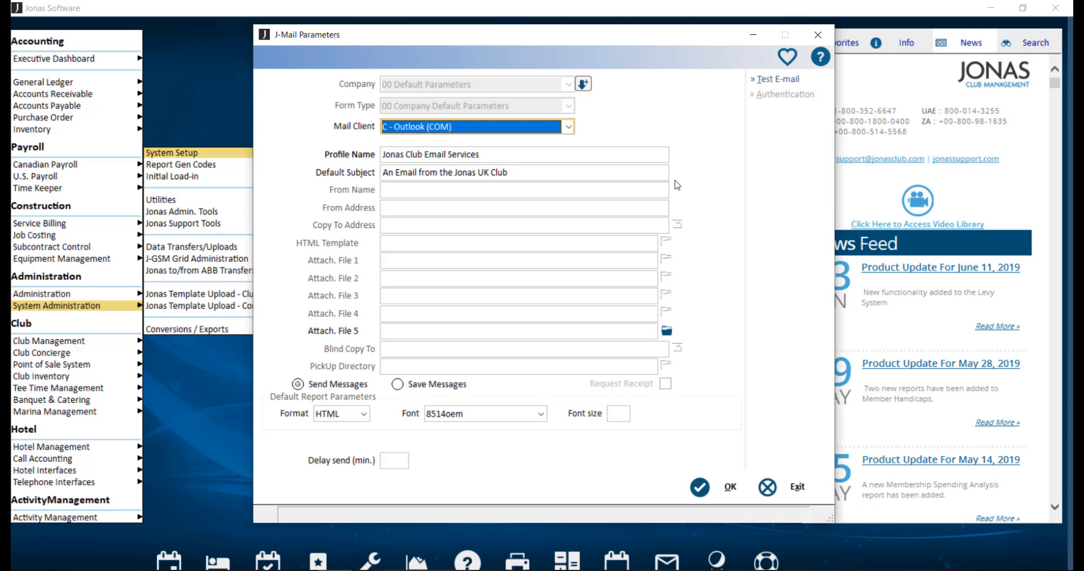
mouse_move(684, 212)
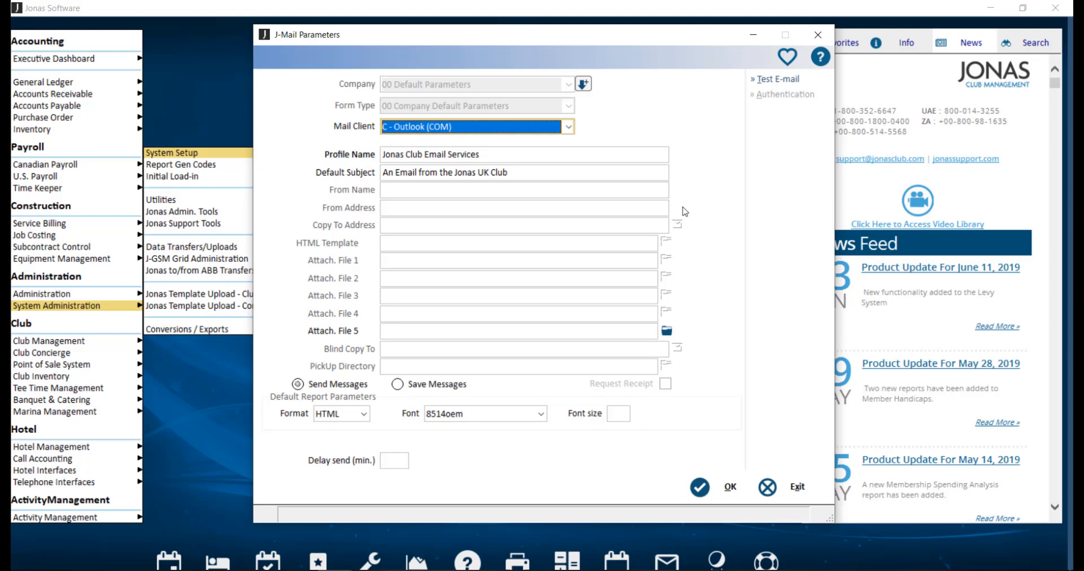
Choose the SMTP with SSL/TLS (ChilKat DLL) mail client and go to its authentication settings.
click(568, 126)
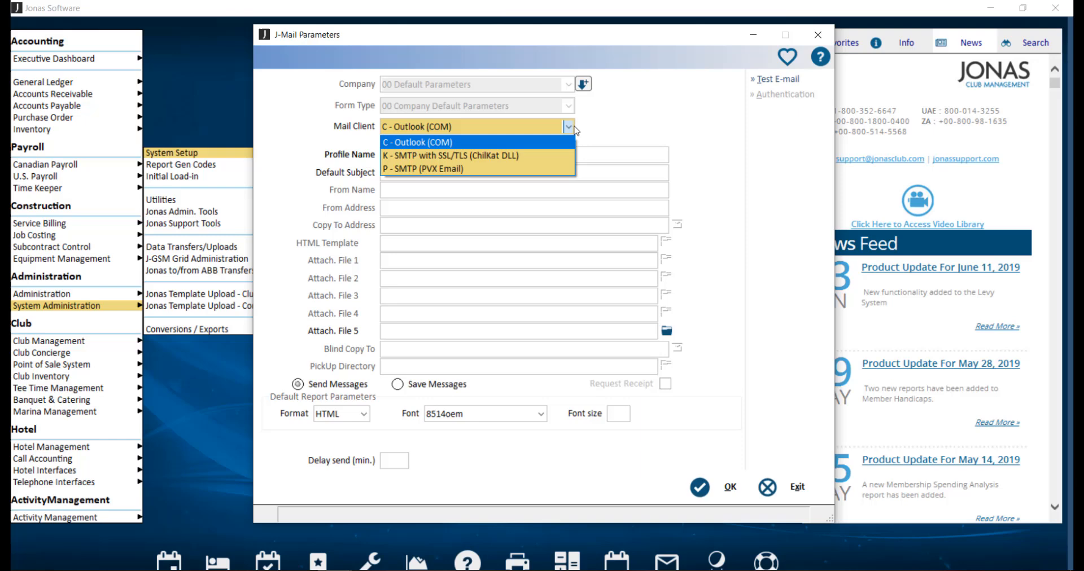
click(450, 155)
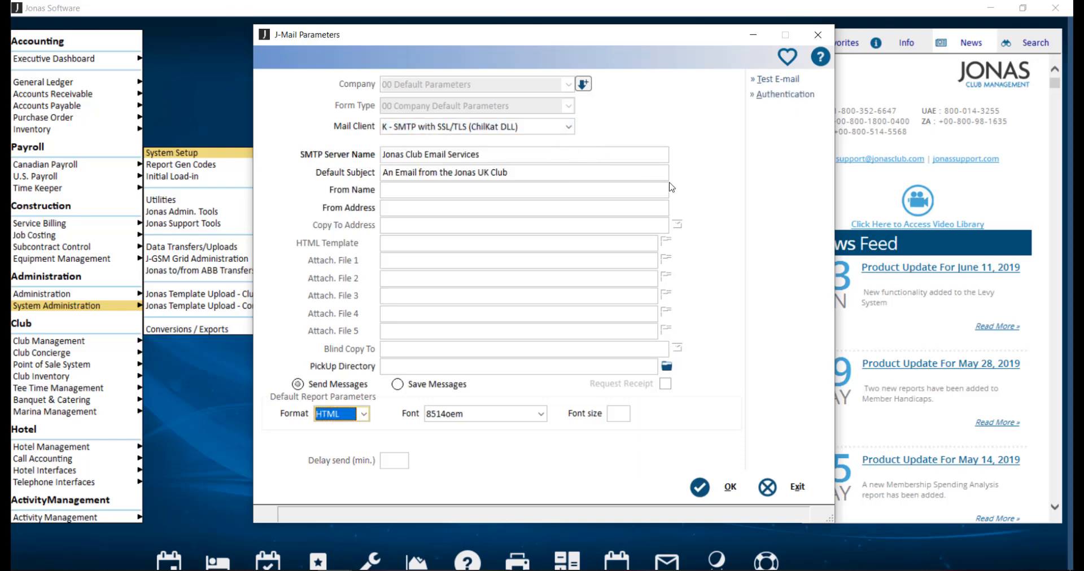
mouse_move(676, 192)
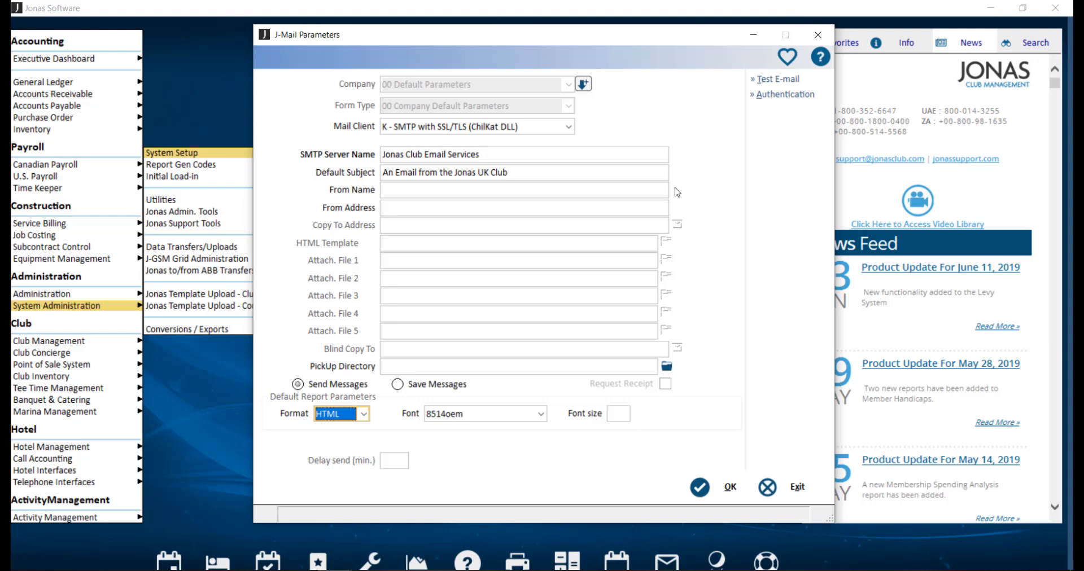
mouse_move(676, 213)
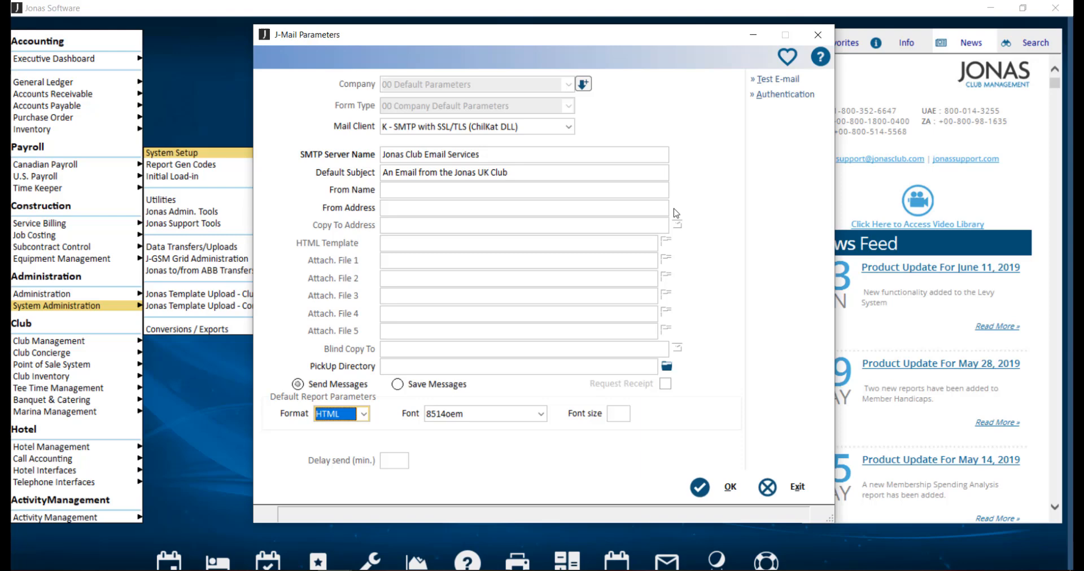
mouse_move(695, 225)
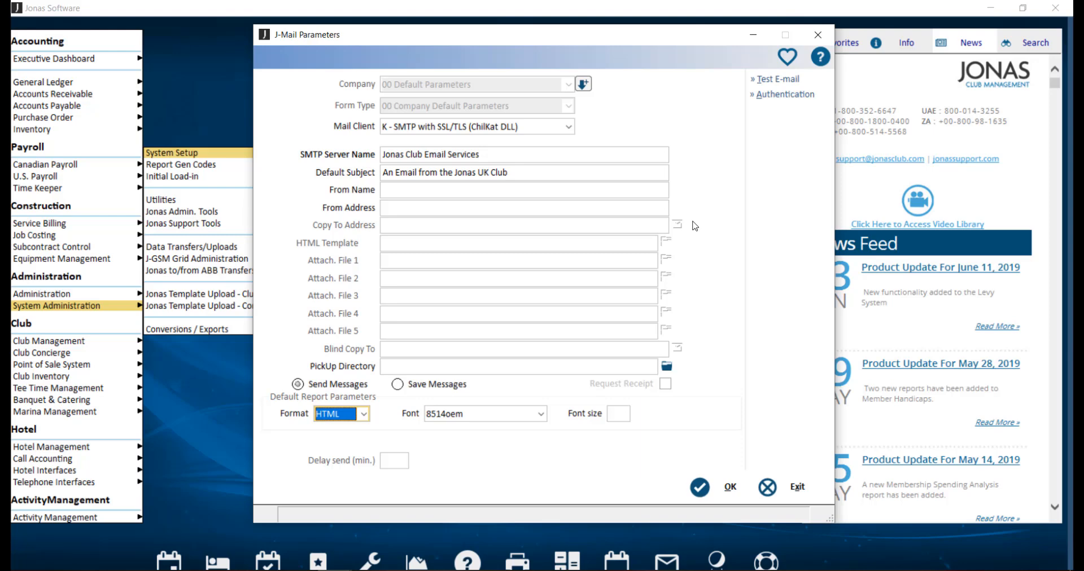
mouse_move(731, 288)
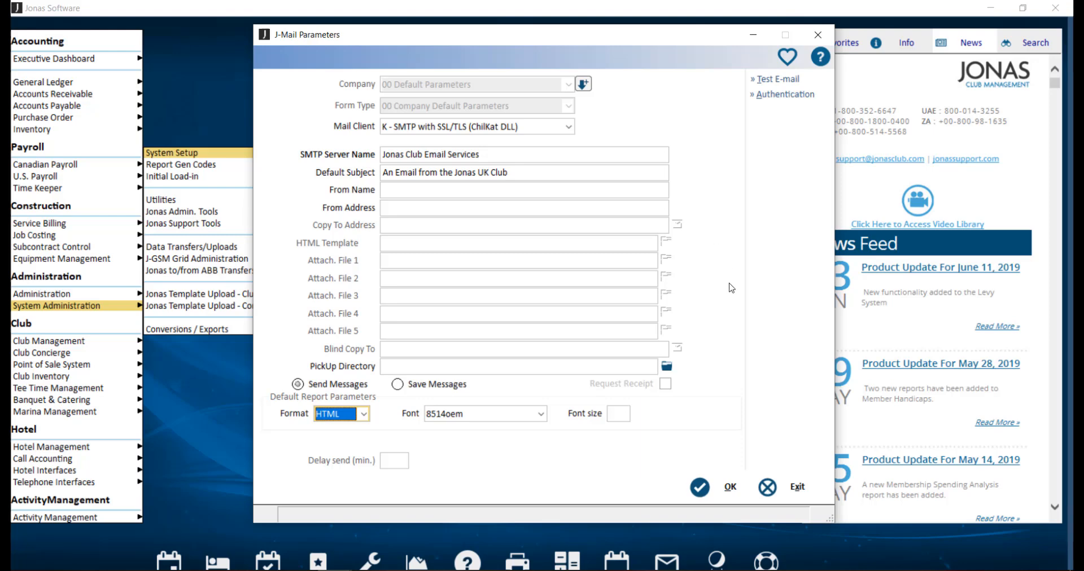
mouse_move(698, 354)
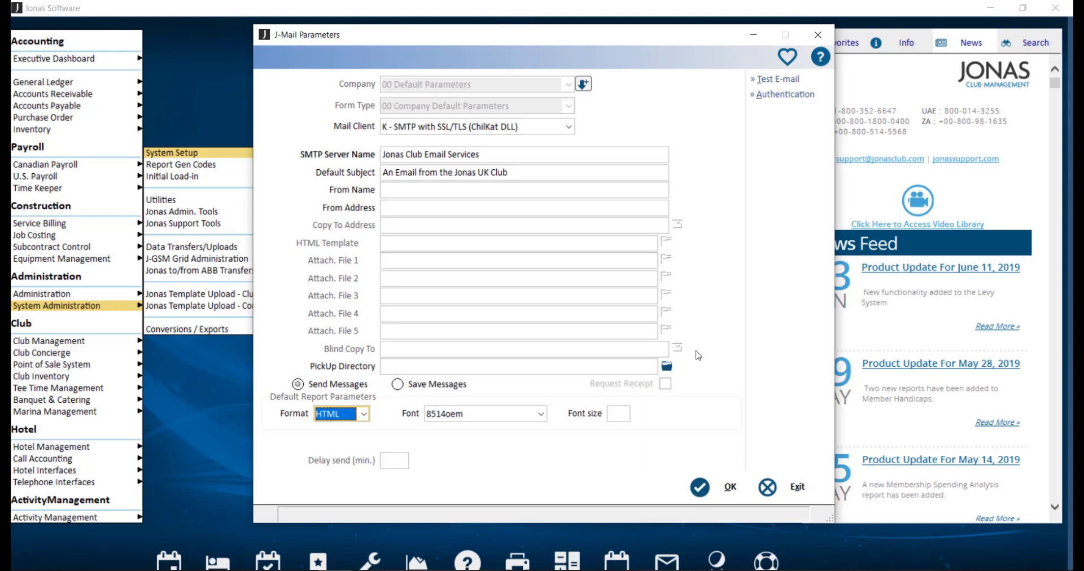
mouse_move(688, 249)
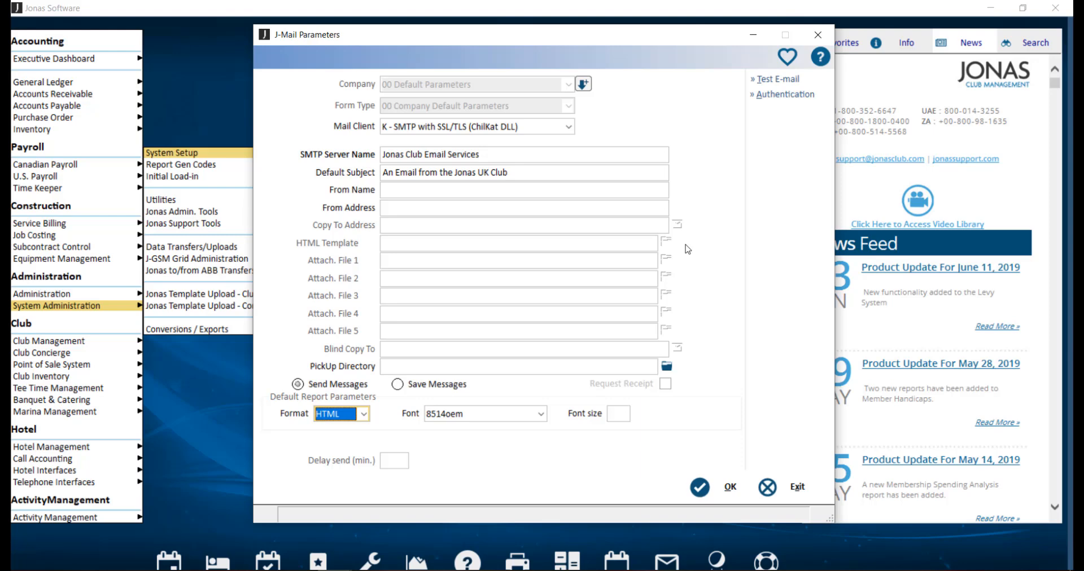
mouse_move(697, 339)
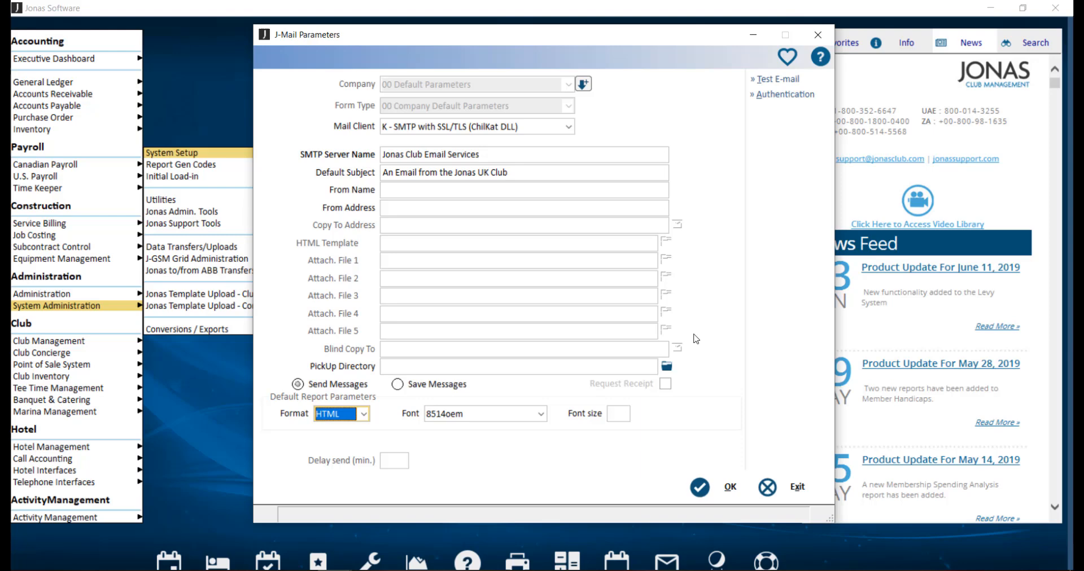
mouse_move(685, 373)
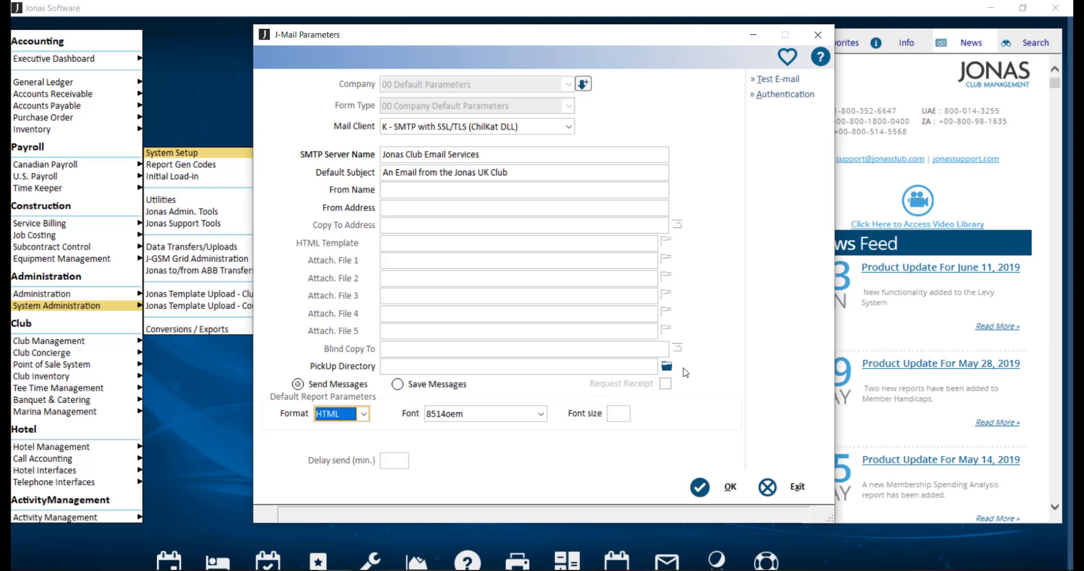
mouse_move(499, 389)
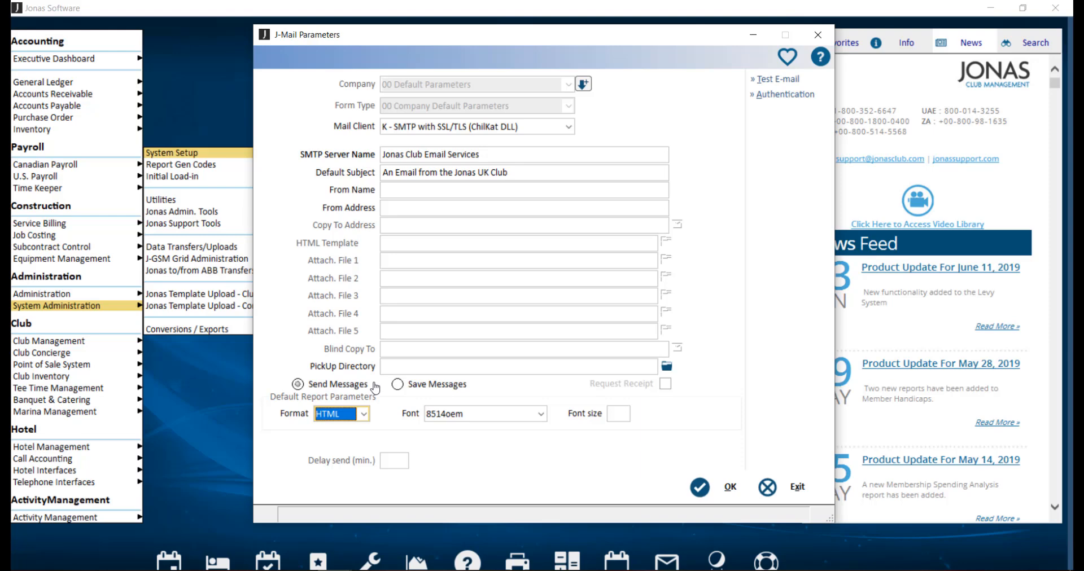
mouse_move(762, 146)
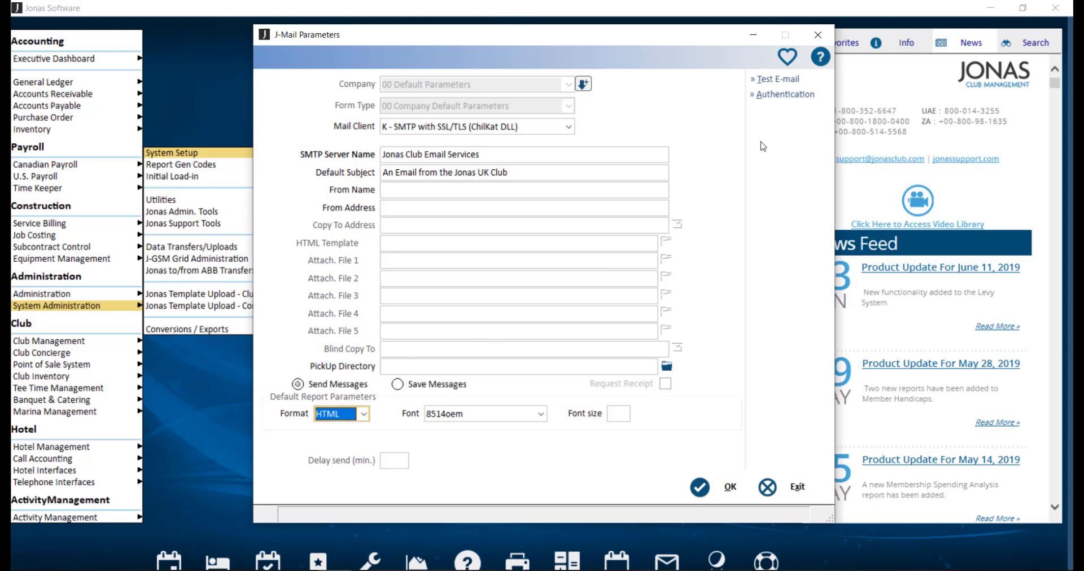
click(781, 95)
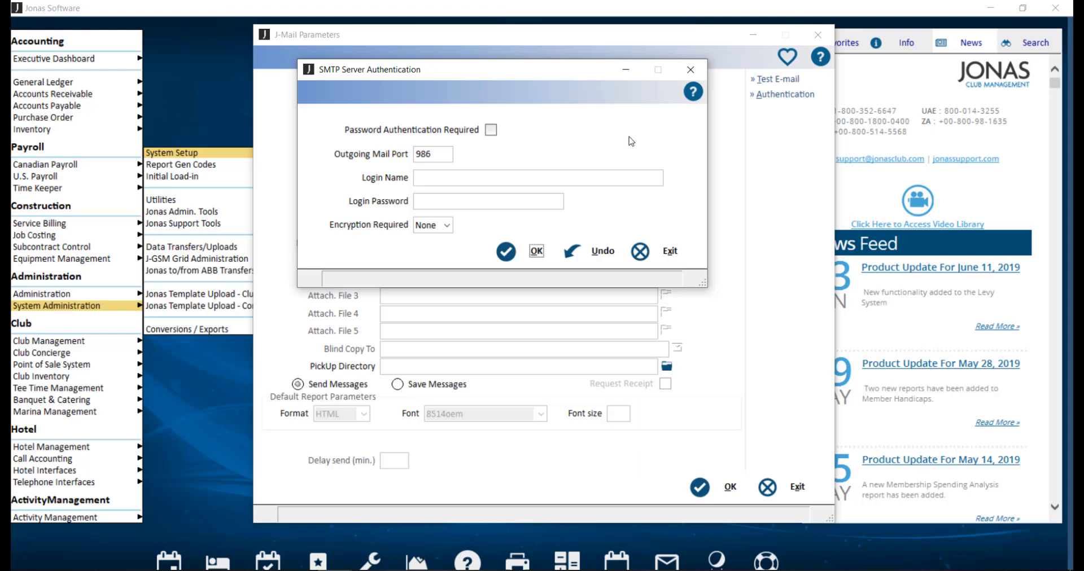
mouse_move(636, 208)
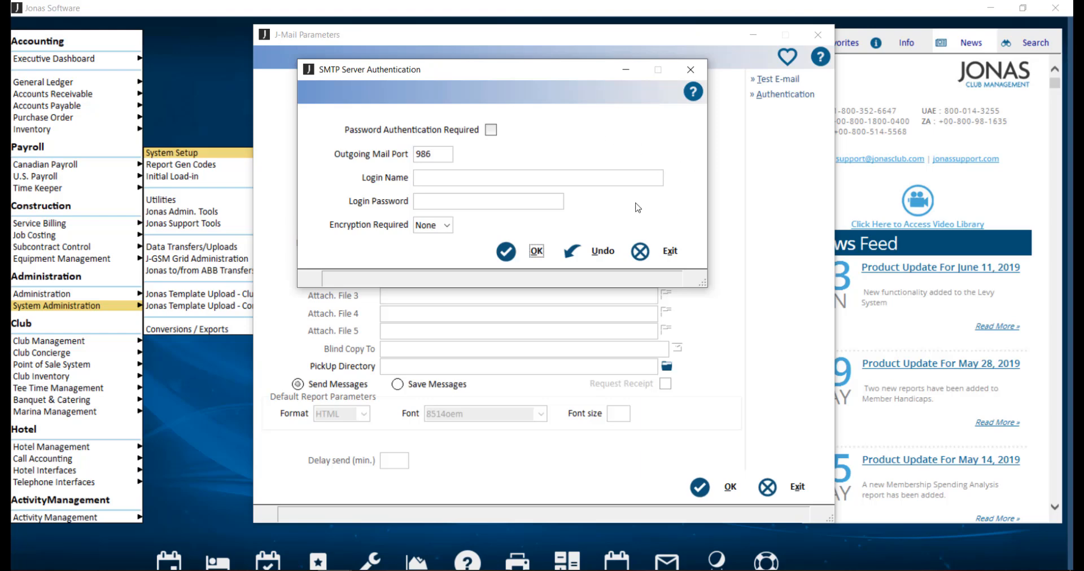
mouse_move(485, 151)
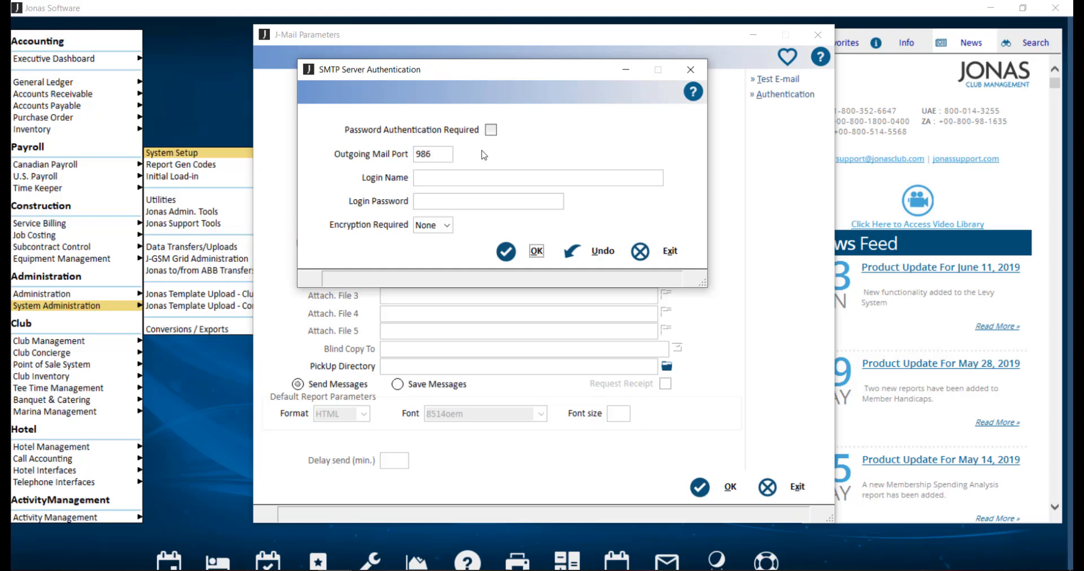
click(445, 225)
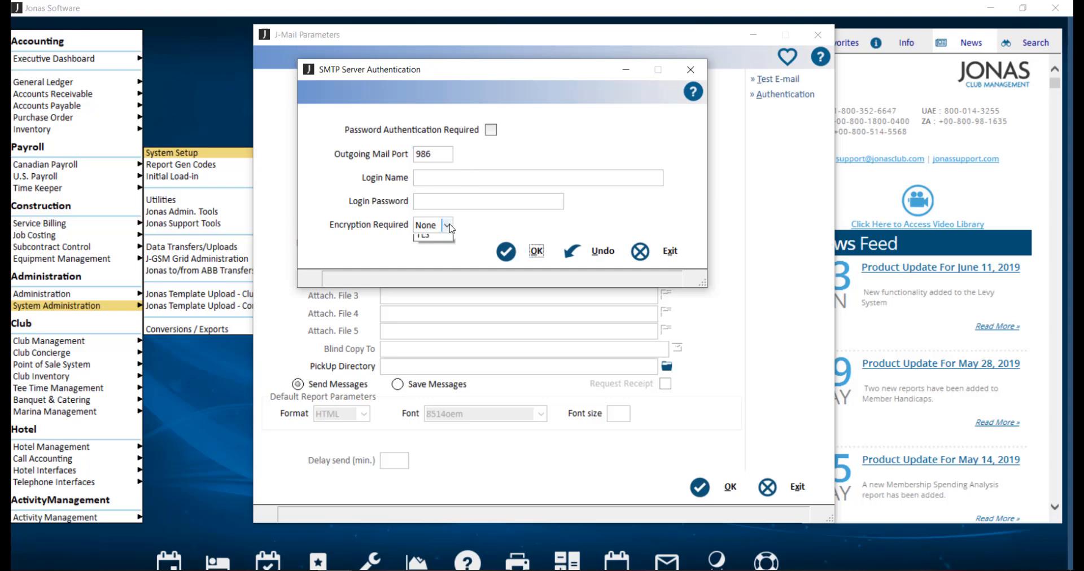
click(446, 225)
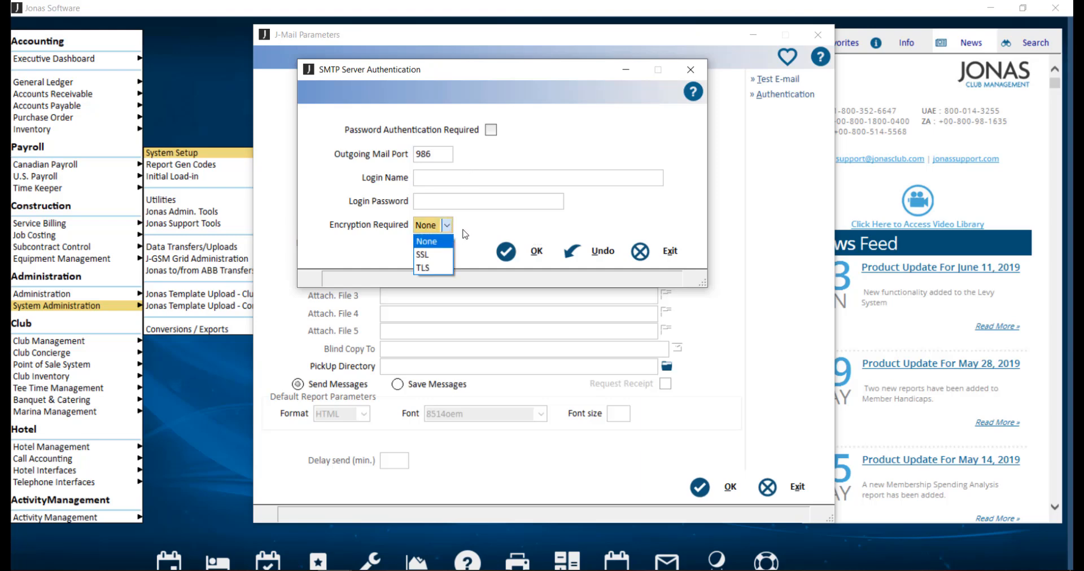
mouse_move(422, 254)
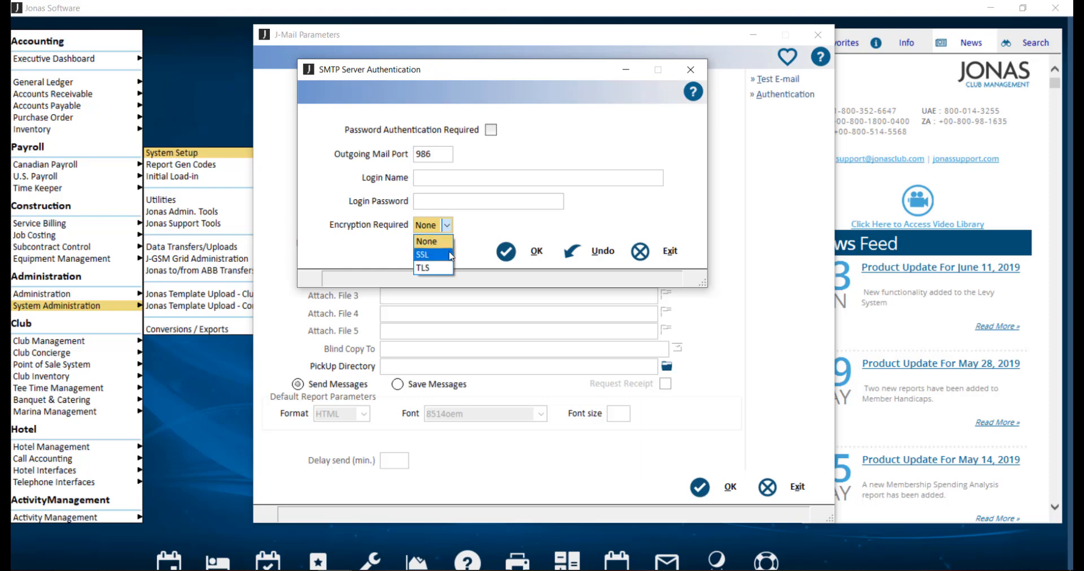
mouse_move(423, 268)
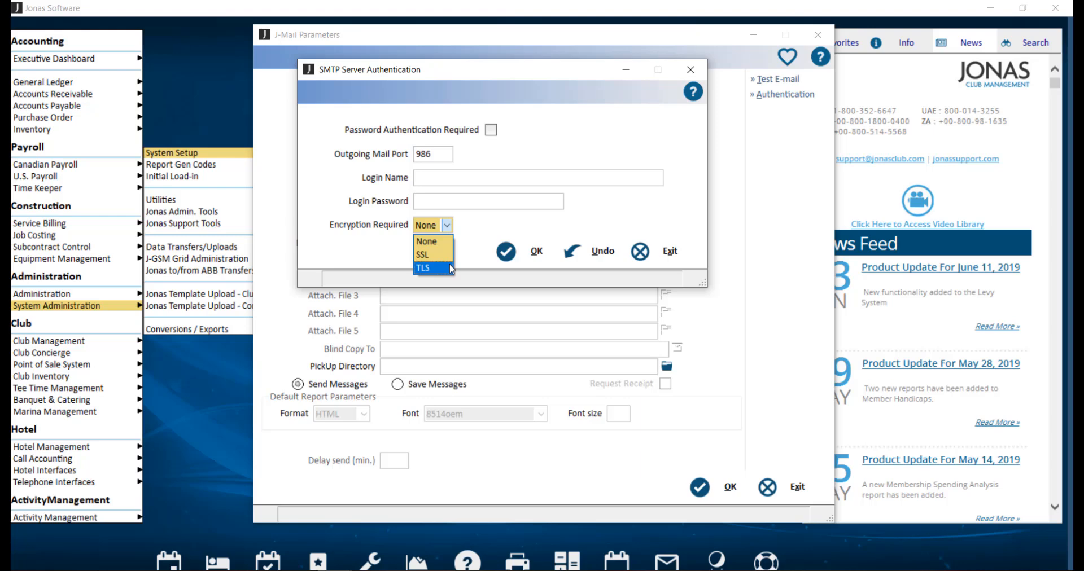
click(427, 241)
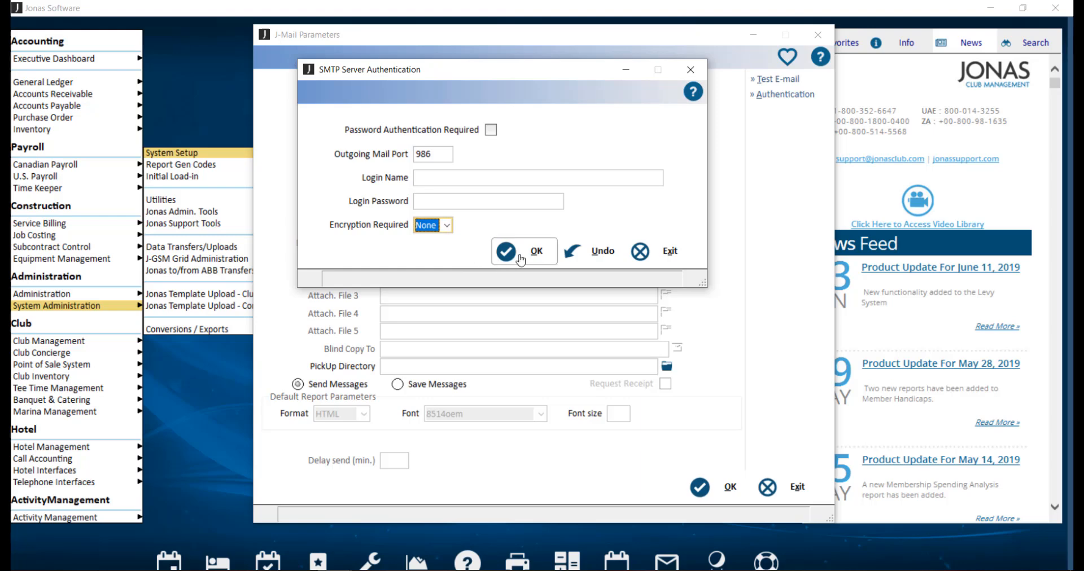
click(523, 251)
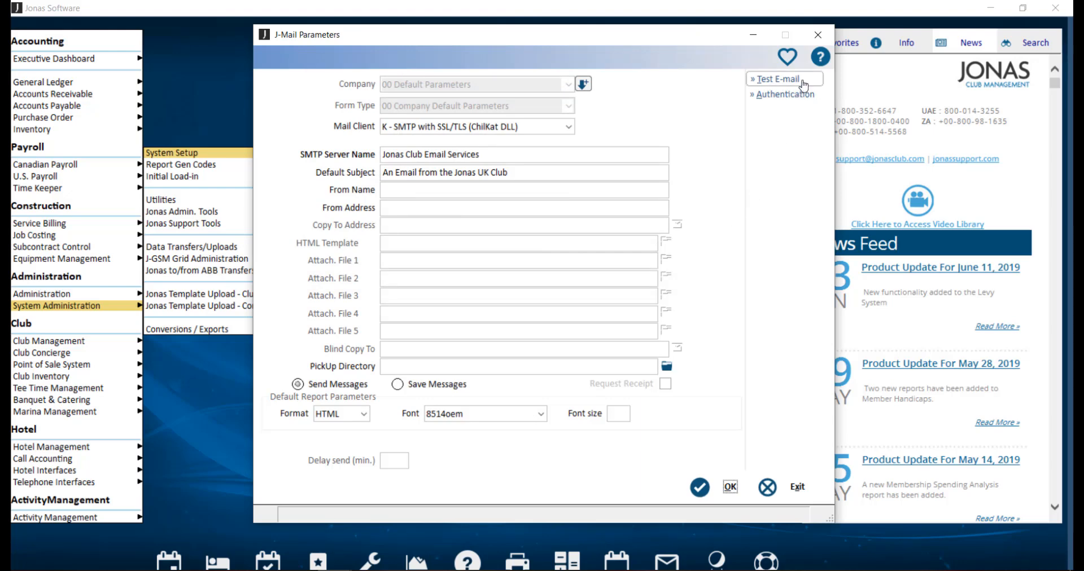
click(776, 79)
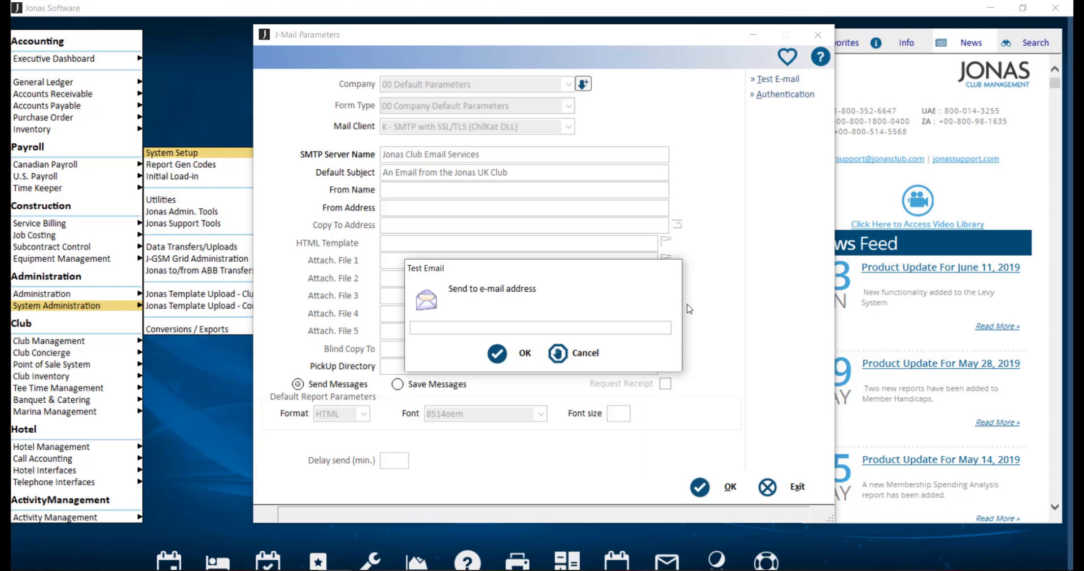
mouse_move(661, 309)
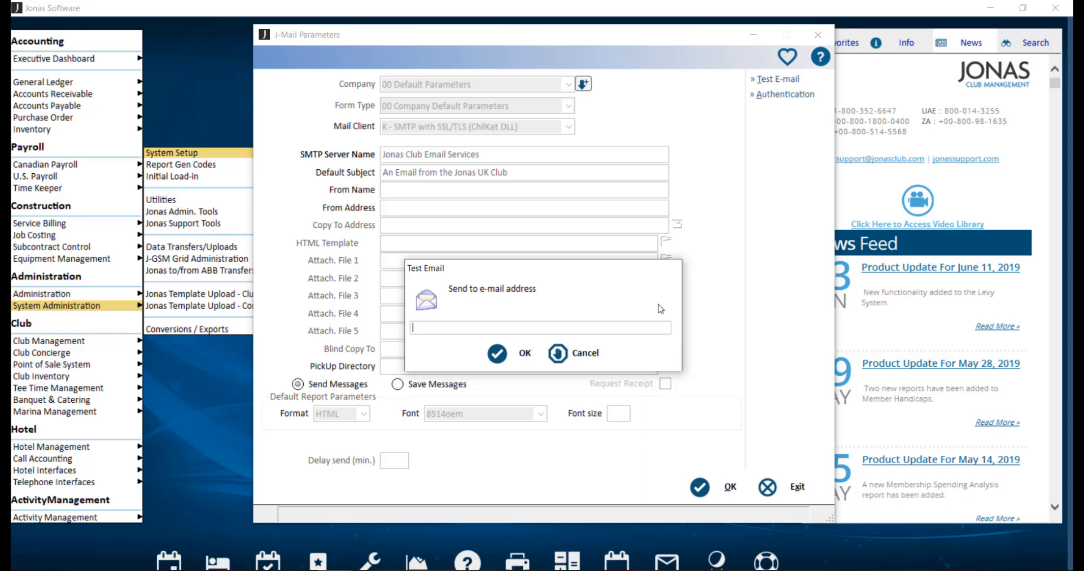
mouse_move(598, 343)
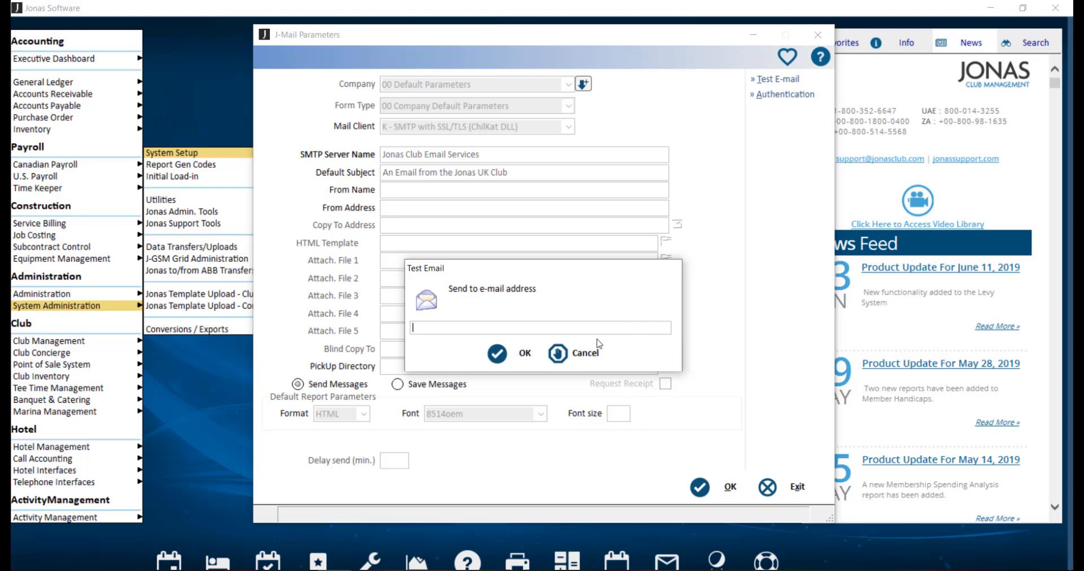
click(574, 352)
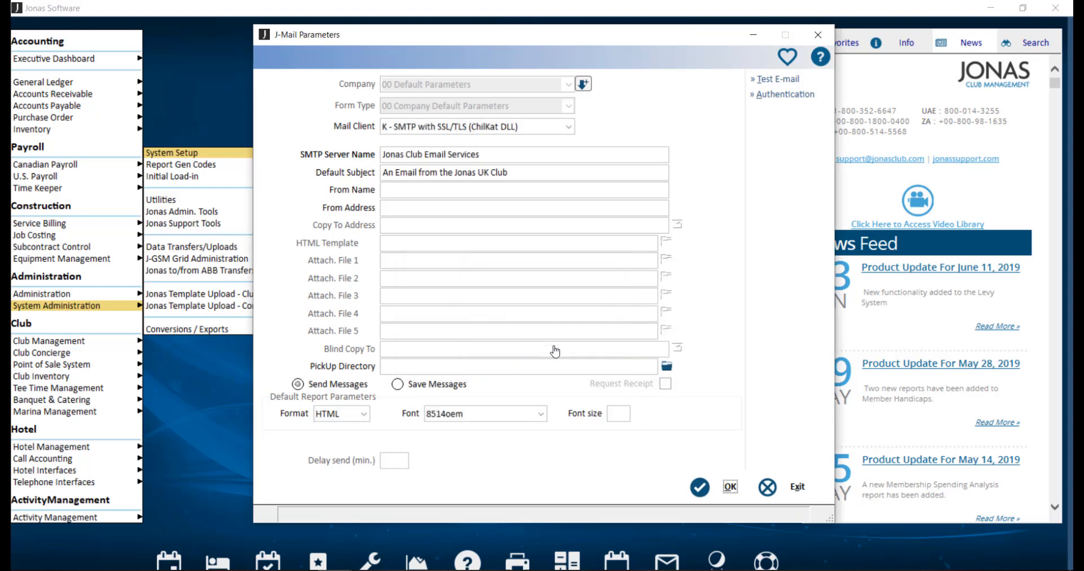
mouse_move(599, 347)
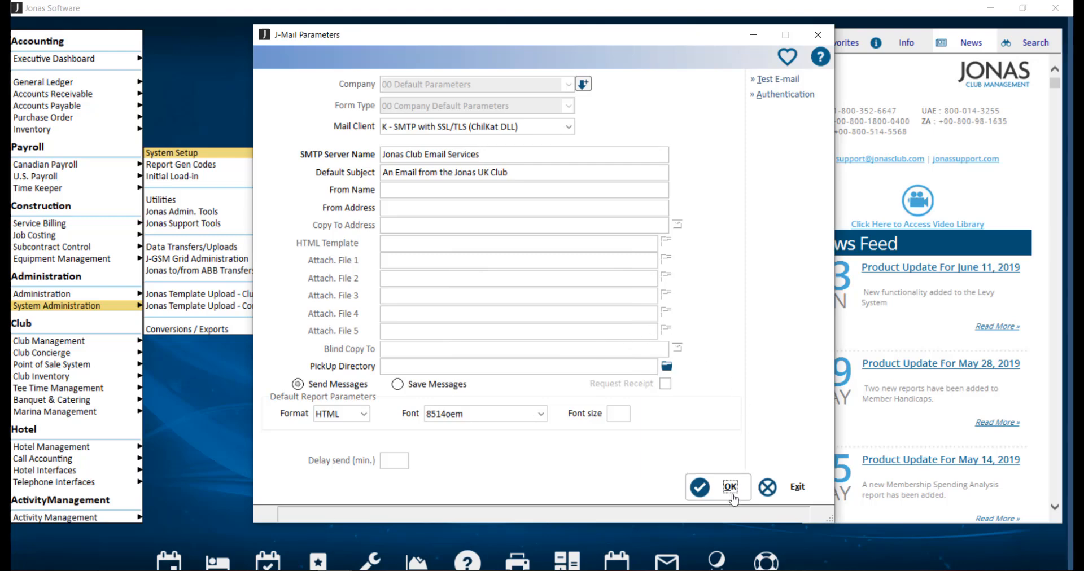
Confirm the J-Mail Parameters dialog with OK, bringing up the save-changes prompt.
click(730, 487)
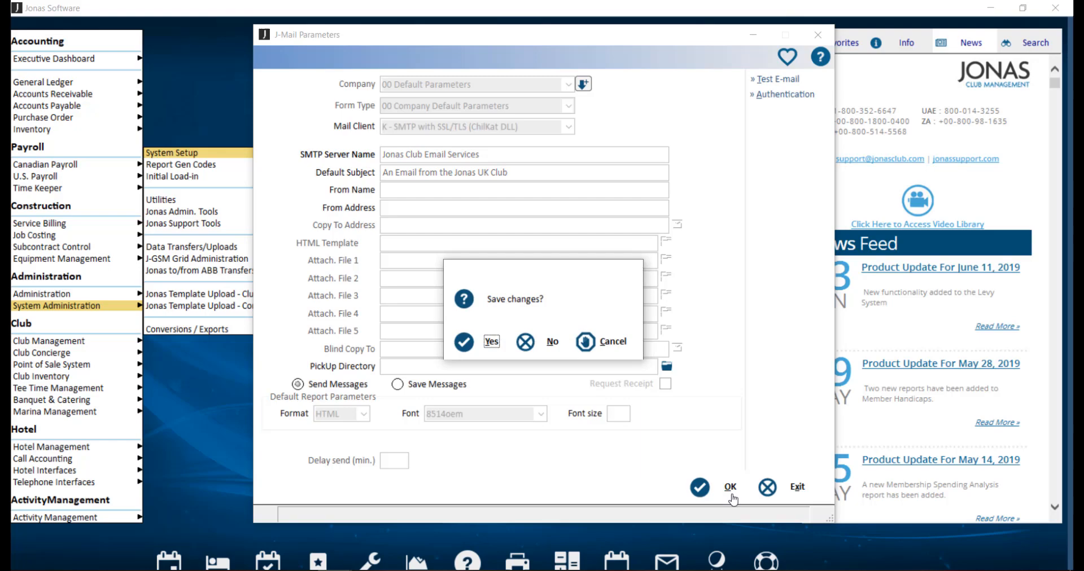